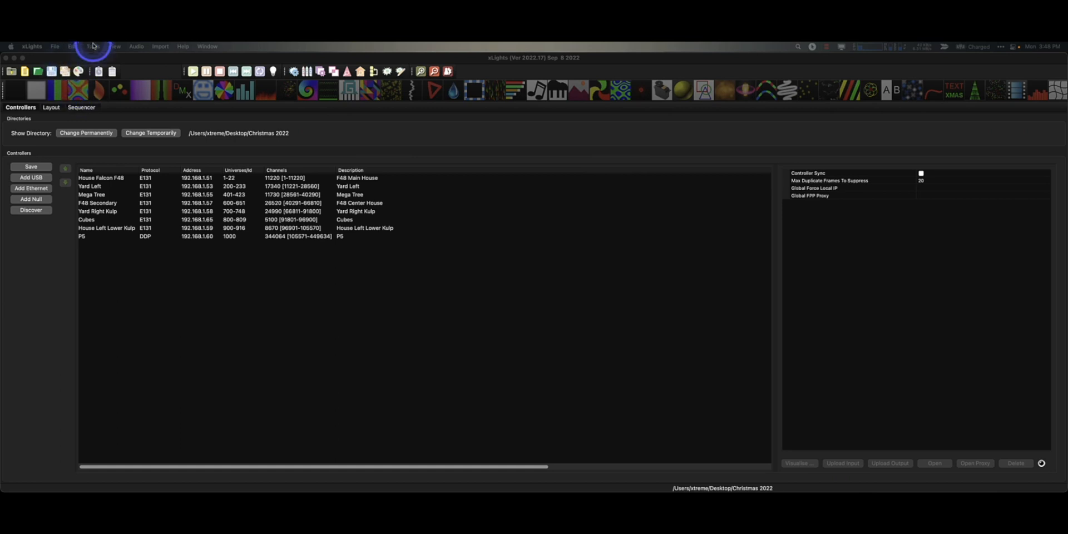
Run Check Sequence from the Tools menu so its report opens in TextEdit.
{"action": "left_click", "coordinate": [94, 46]}
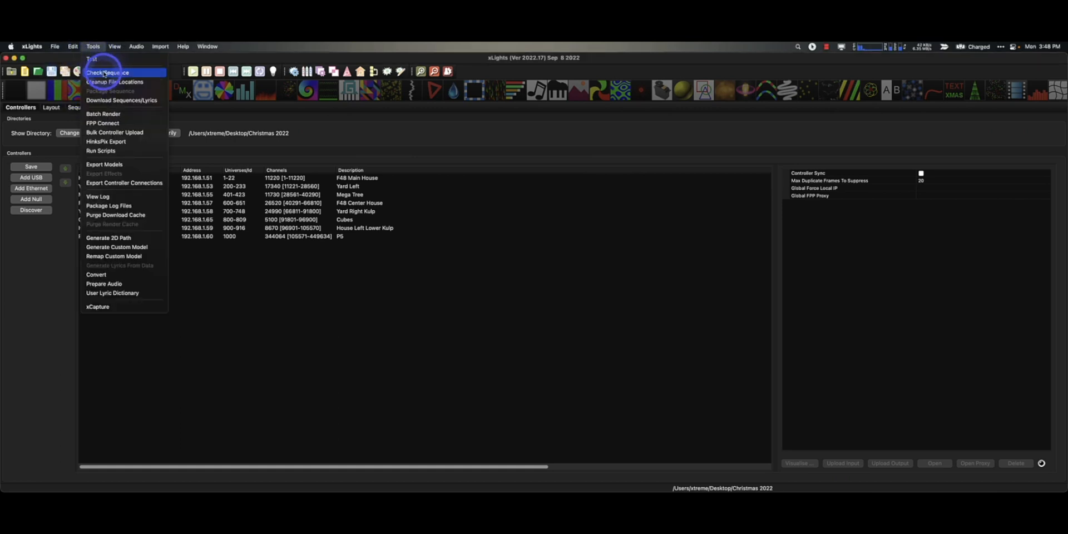
{"action": "left_click", "coordinate": [107, 74]}
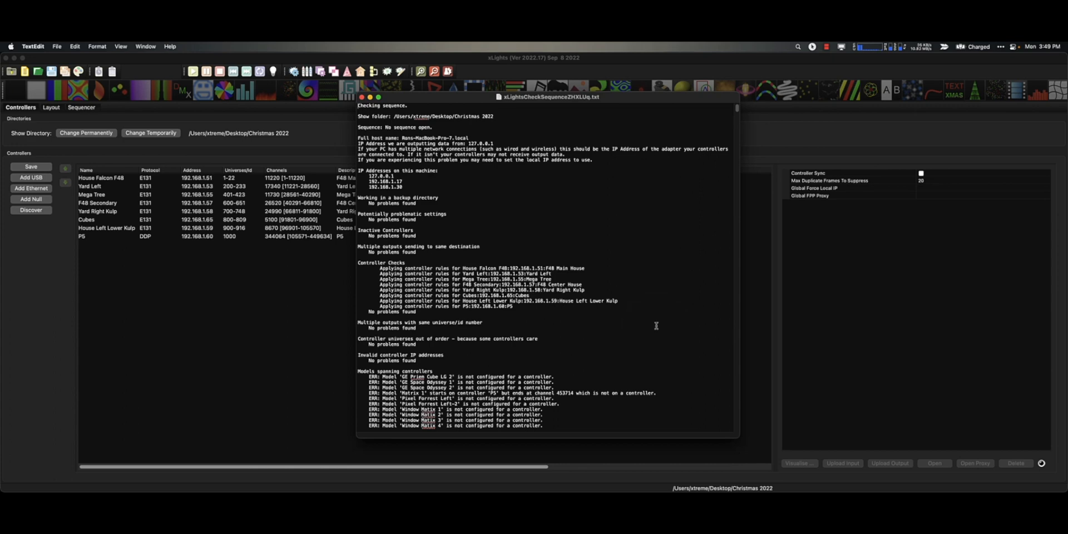
Read down the xLightsCheckSequence report to the overlapping-node warnings.
{"action": "left_click", "coordinate": [656, 326]}
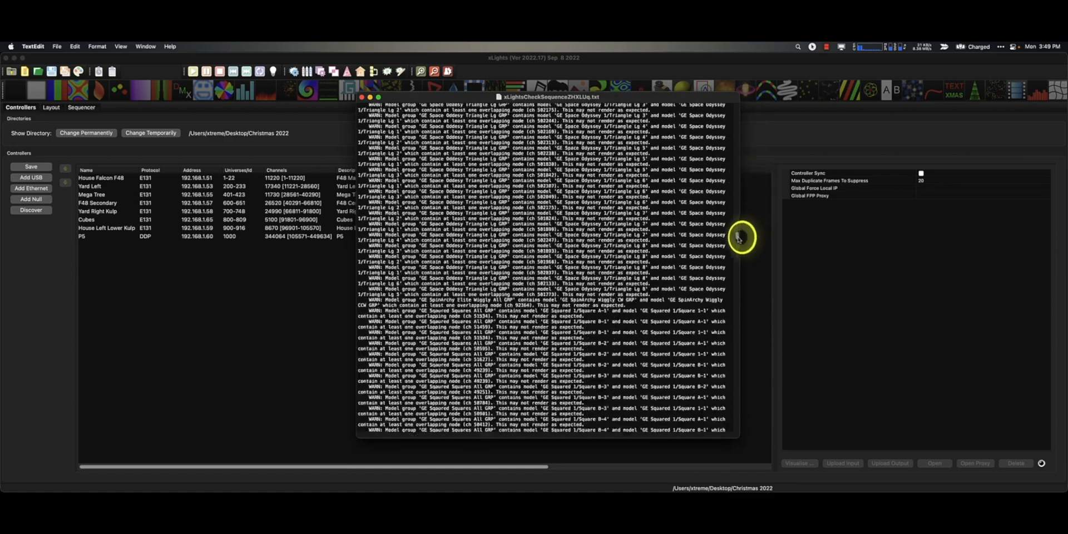
{"action": "scroll", "scroll_direction": "down", "scroll_amount": 3}
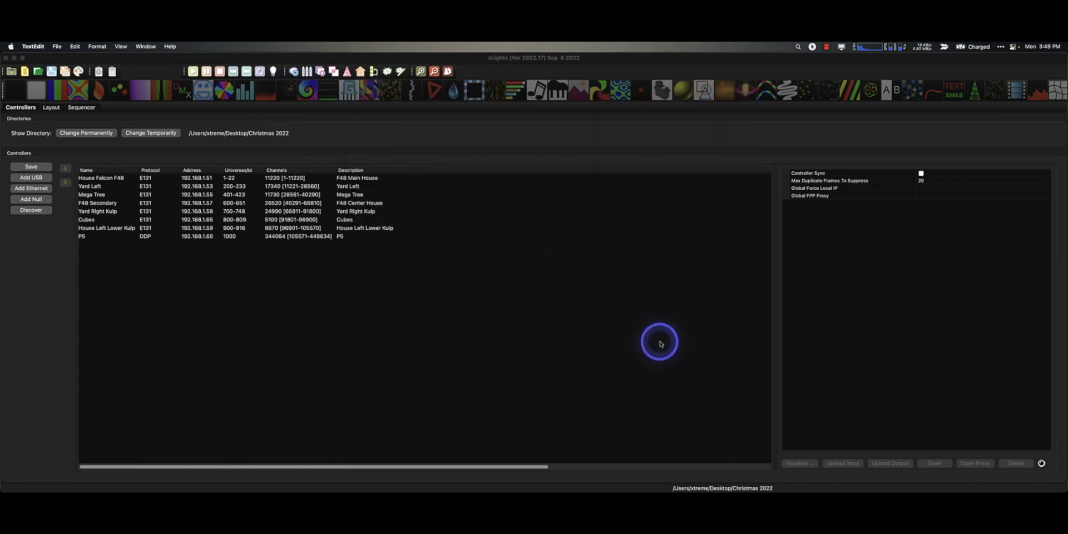
{"action": "mouse_move", "coordinate": [655, 341]}
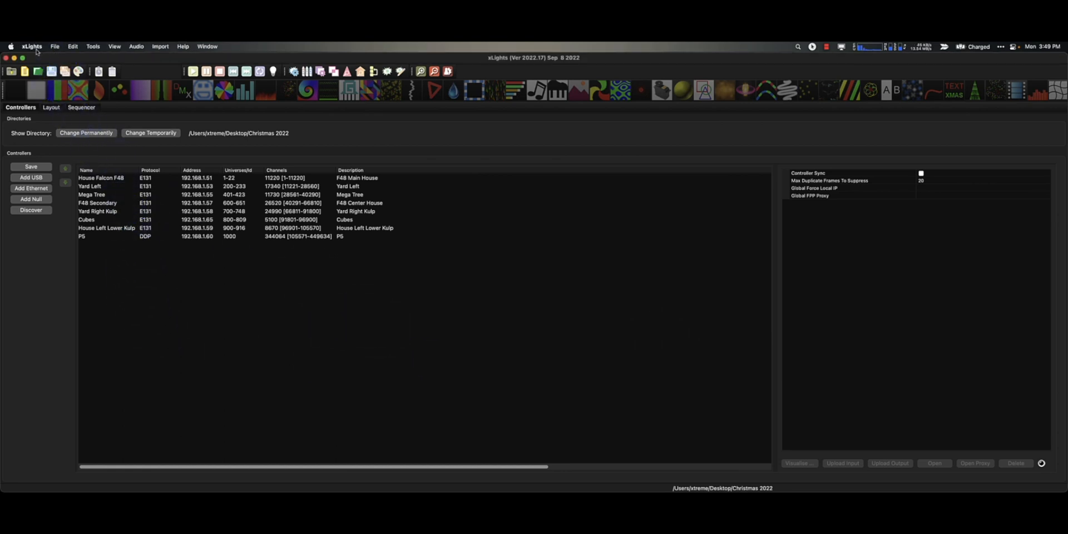
Reach the Check Sequence preferences and turn off custom model size checking.
{"action": "left_click", "coordinate": [40, 70]}
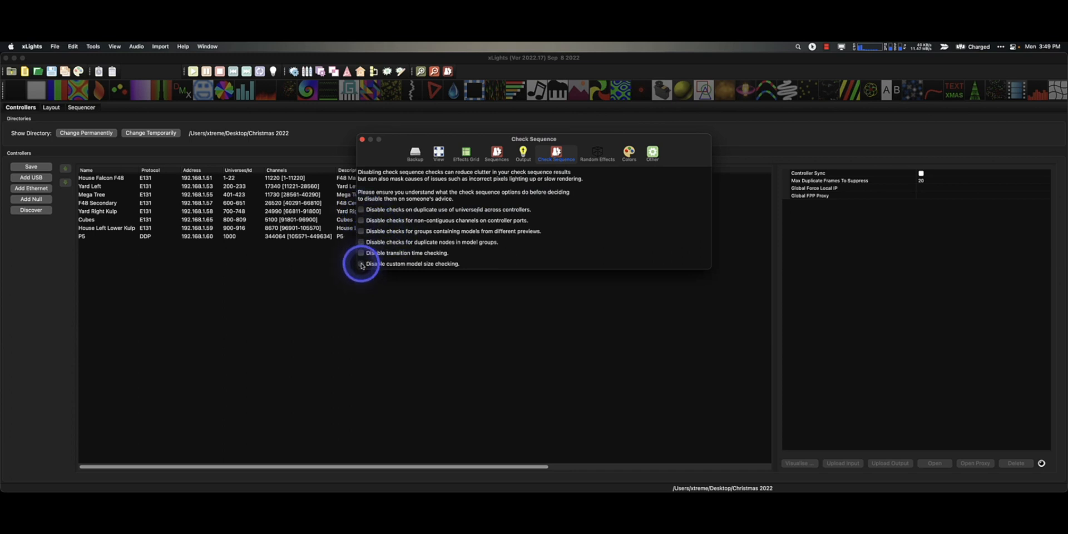
{"action": "left_click", "coordinate": [360, 265]}
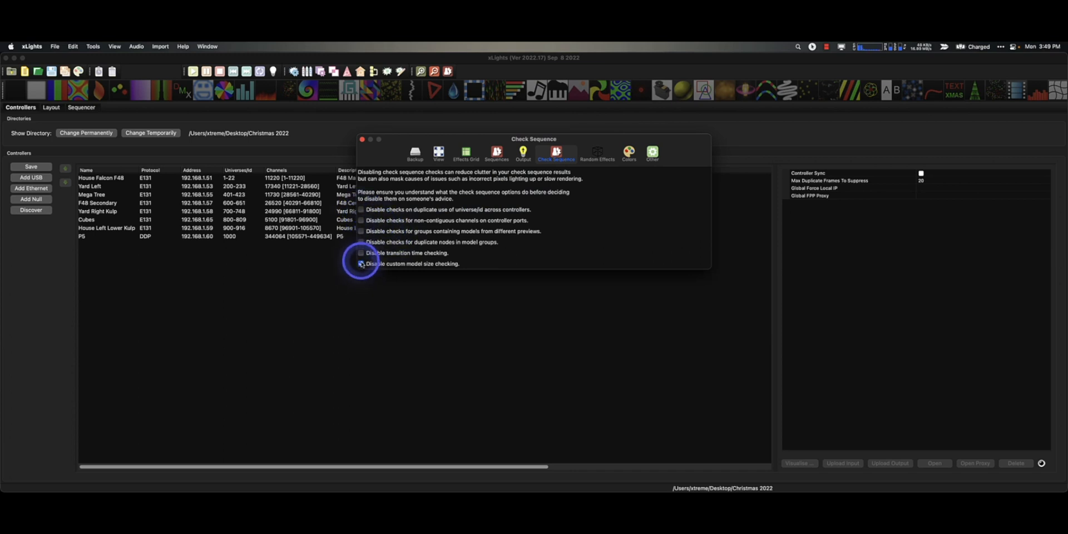
Disable transition time checking and duplicate-node checks for model groups.
{"action": "left_click", "coordinate": [360, 252]}
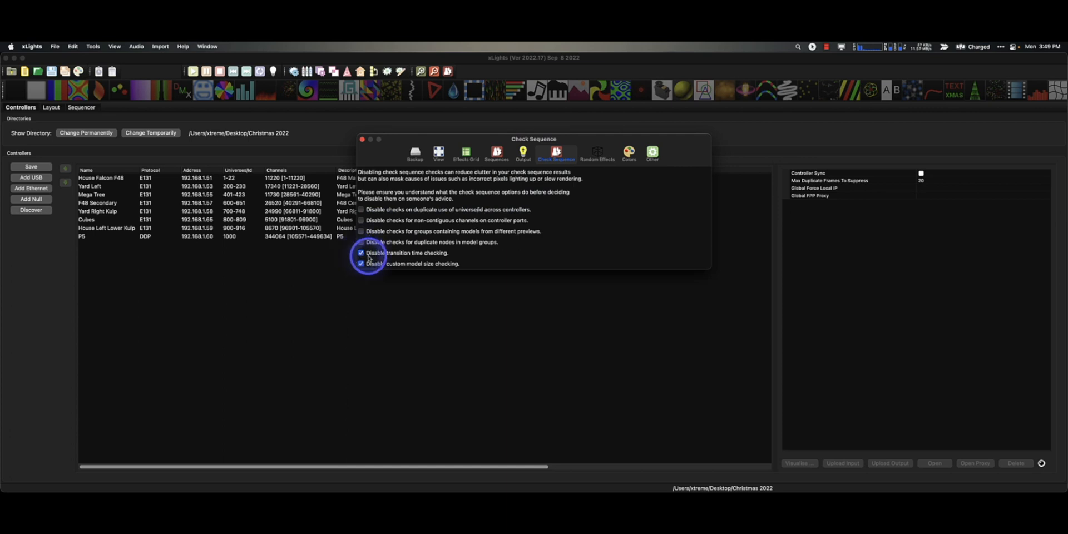
{"action": "left_click", "coordinate": [360, 252]}
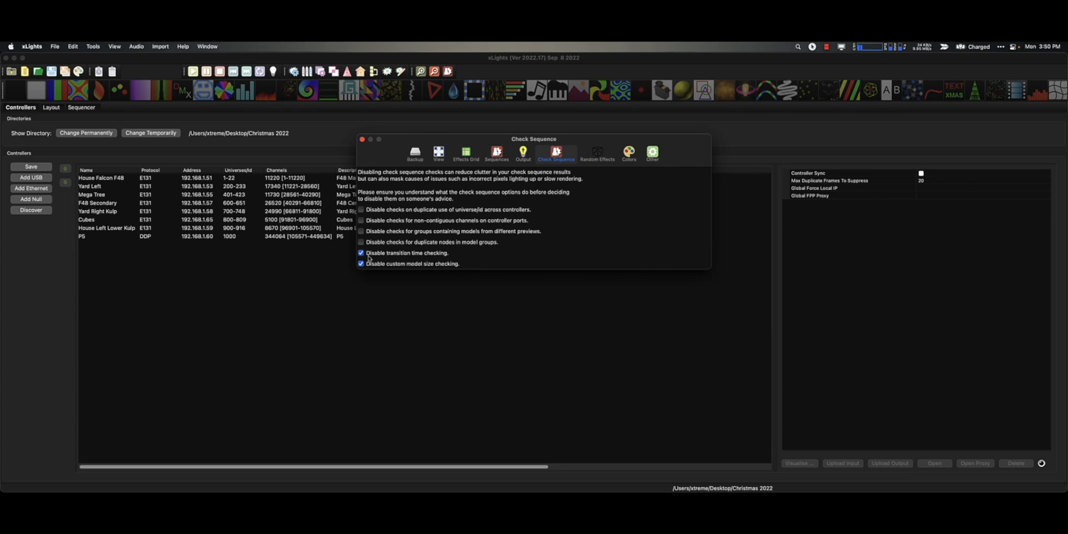
{"action": "left_click", "coordinate": [360, 252]}
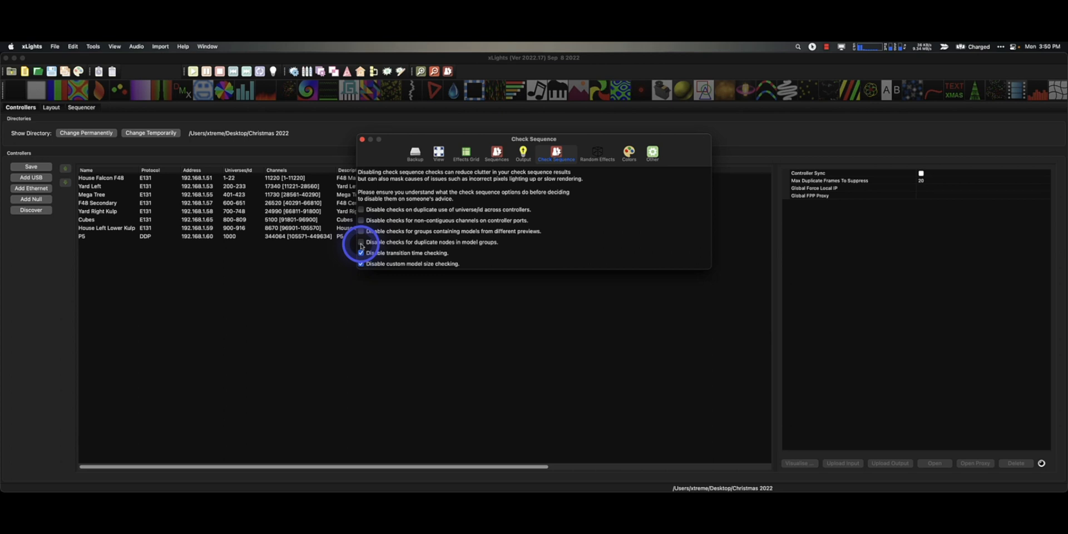
{"action": "left_click", "coordinate": [361, 242]}
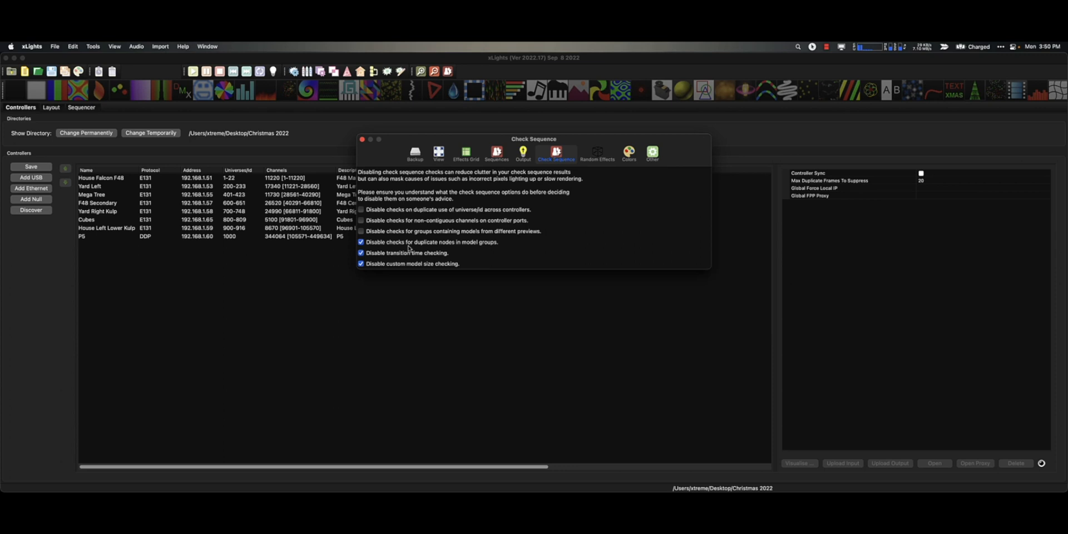
Toggle the cross-preview group and duplicate universe/id checks off, then restore them.
{"action": "left_click", "coordinate": [361, 242]}
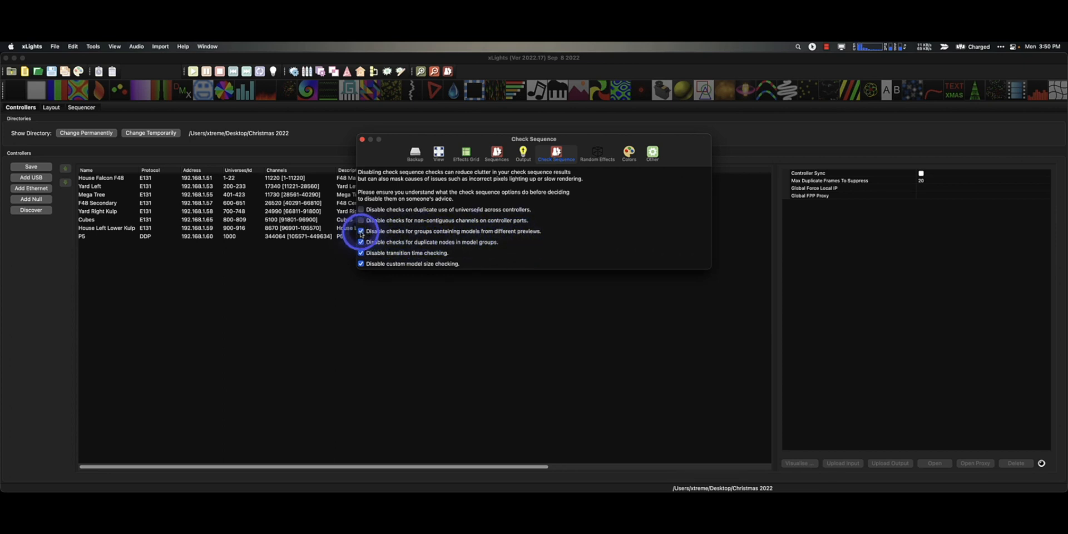
{"action": "left_click", "coordinate": [361, 231]}
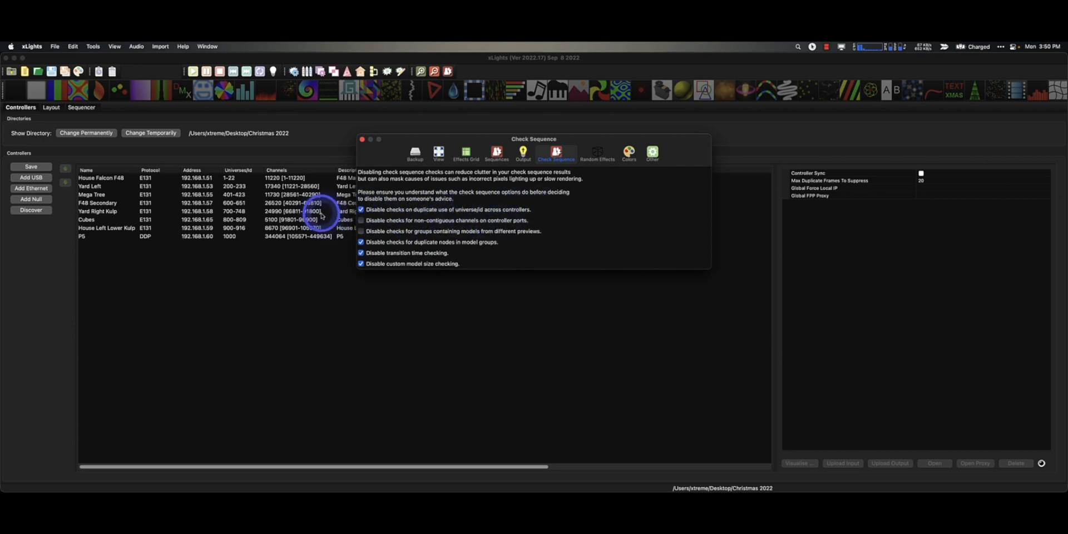
{"action": "left_click", "coordinate": [360, 209]}
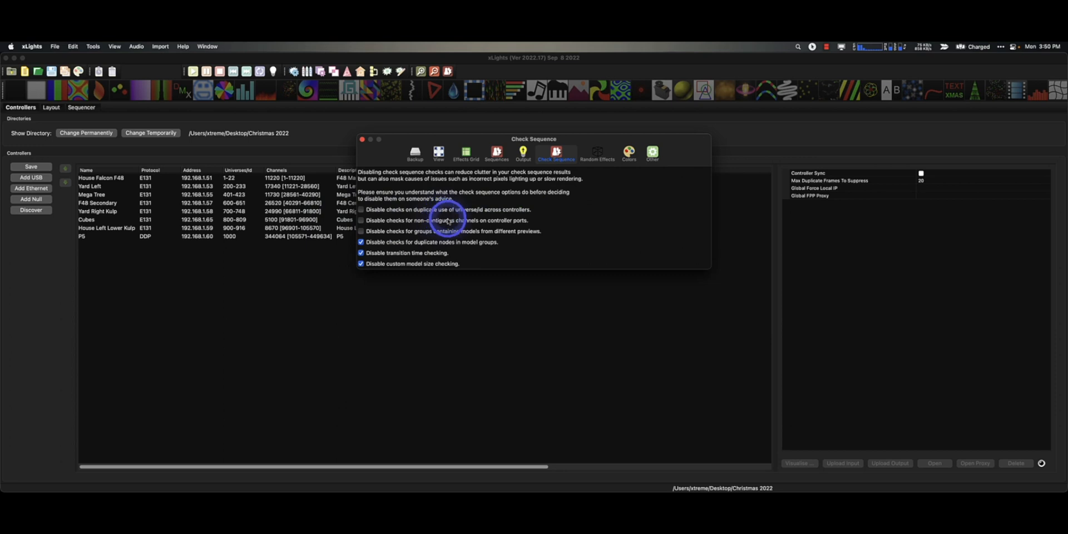